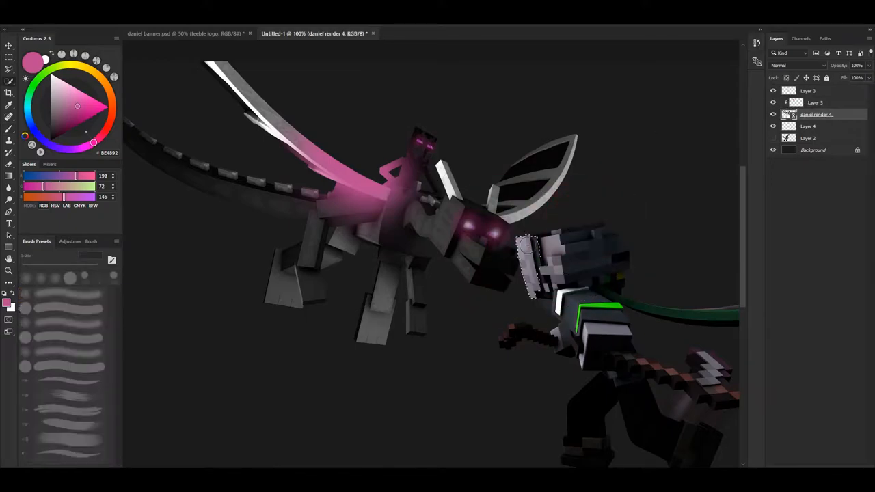
Step: Auto-blend the screenshot layers into a panorama with seamless tones and content-aware fill
click(813, 103)
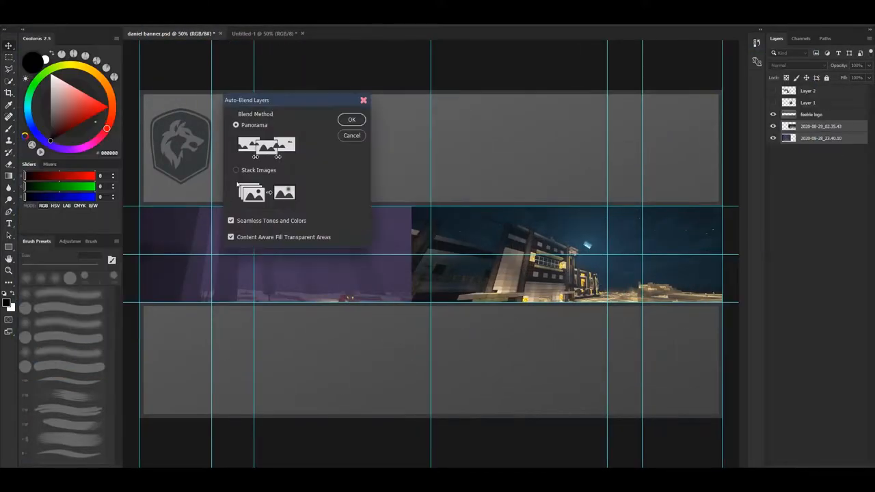
click(352, 119)
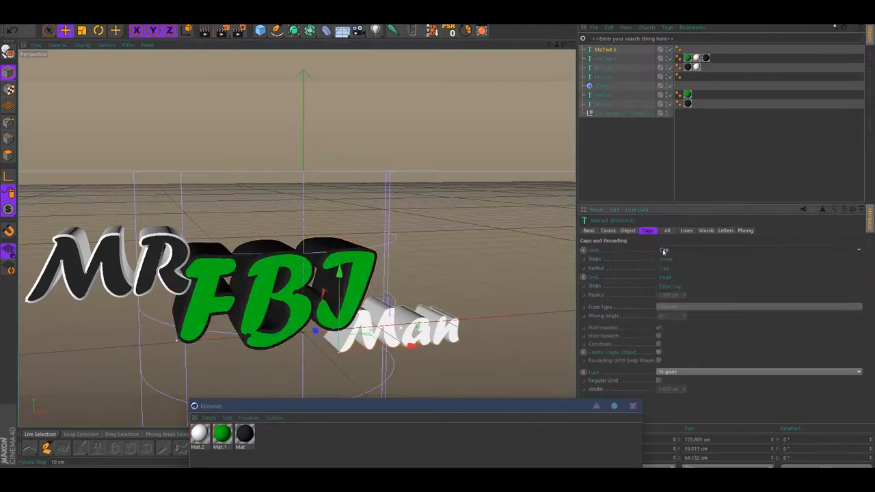
Step: Adjust the caps and rounding of the MoText object for the 3D MrFBIMan text
click(605, 112)
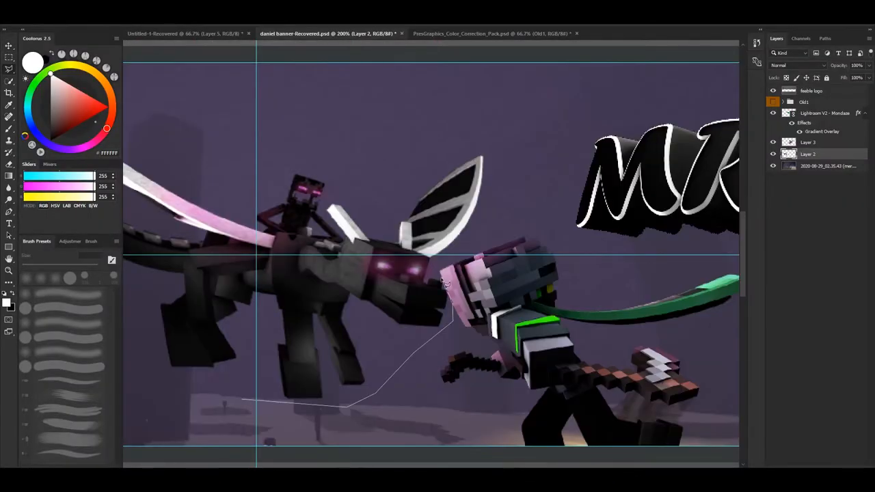
Step: Position the pasted Ender dragon render over the panorama, in front of the 3D MR text
click(806, 154)
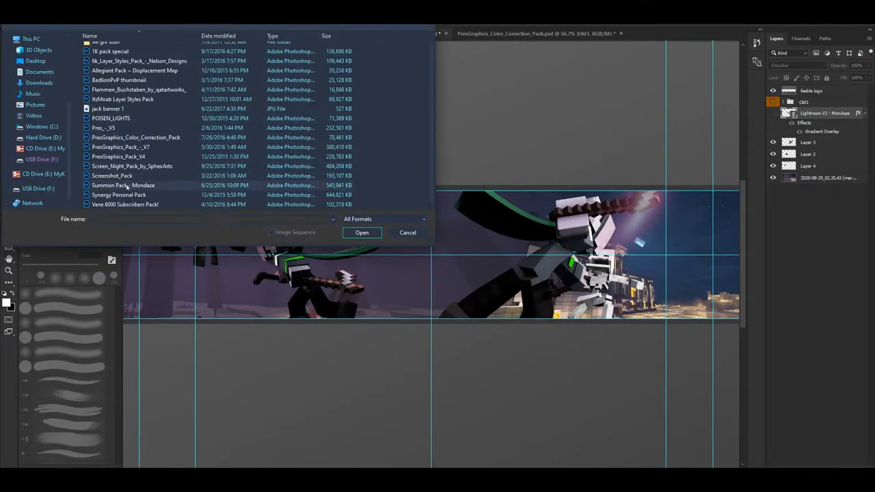
Step: Load the layer styles pack and give the MrFBIMan text layer the Green style
click(361, 232)
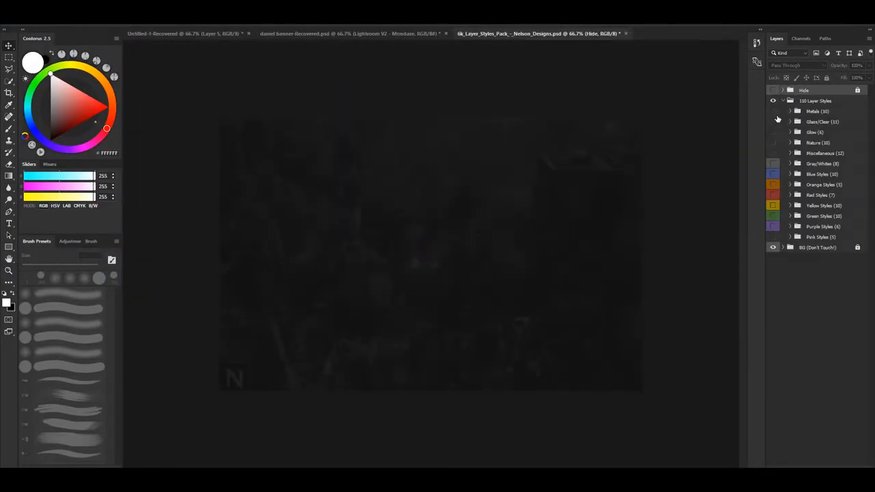
click(321, 32)
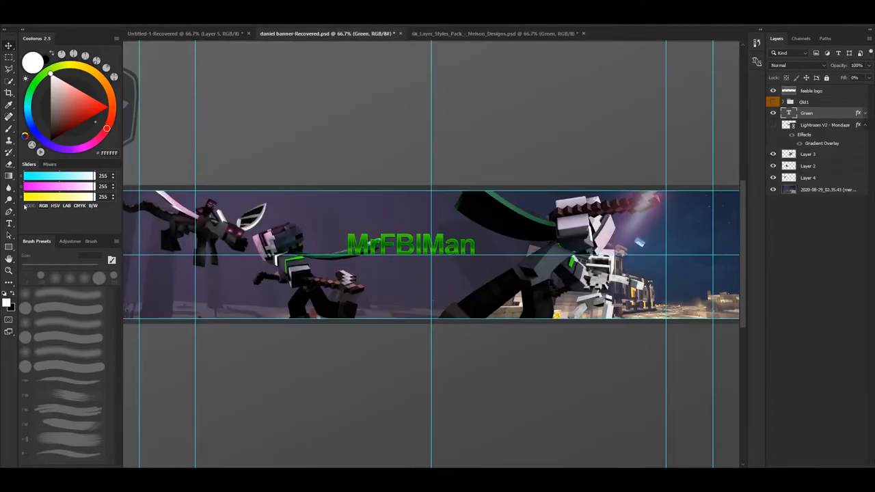